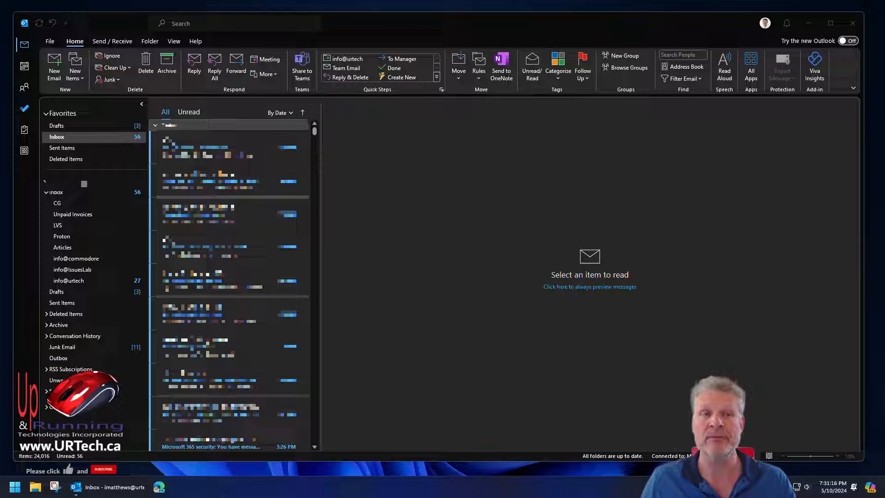
{"action": "mouse_move", "coordinate": [632, 220]}
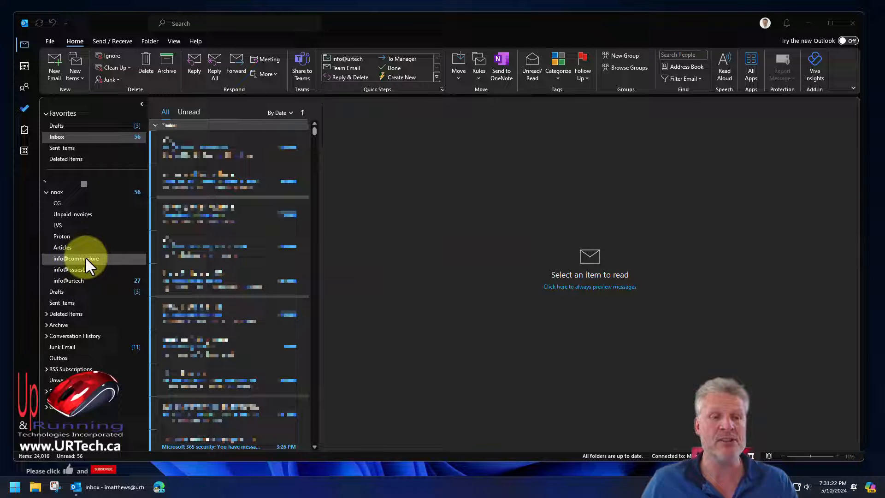
{"action": "mouse_move", "coordinate": [91, 270]}
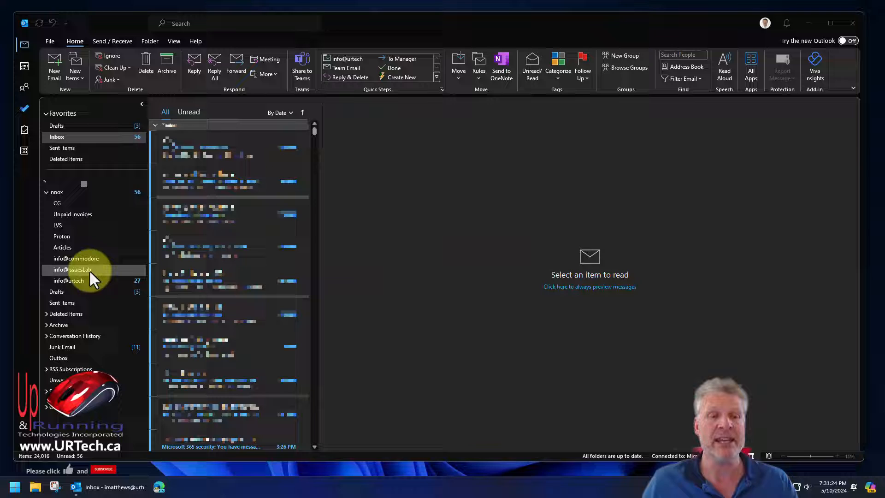
{"action": "mouse_move", "coordinate": [90, 285]}
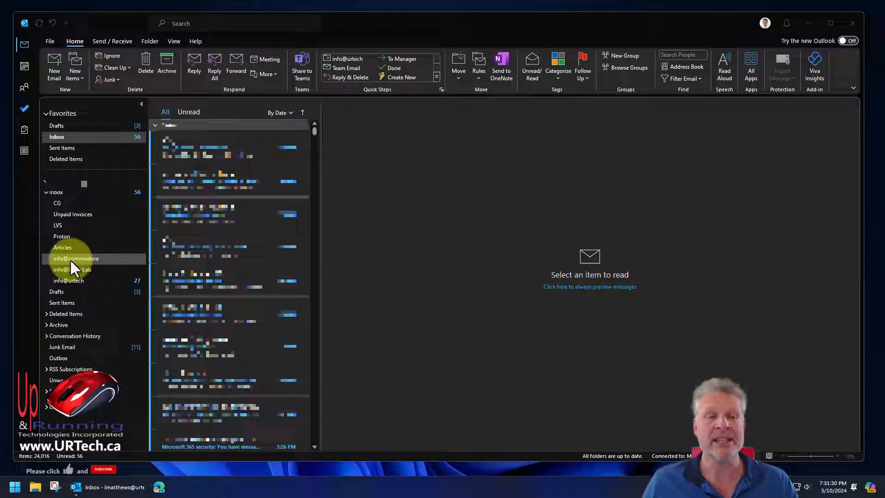
{"action": "mouse_move", "coordinate": [68, 281]}
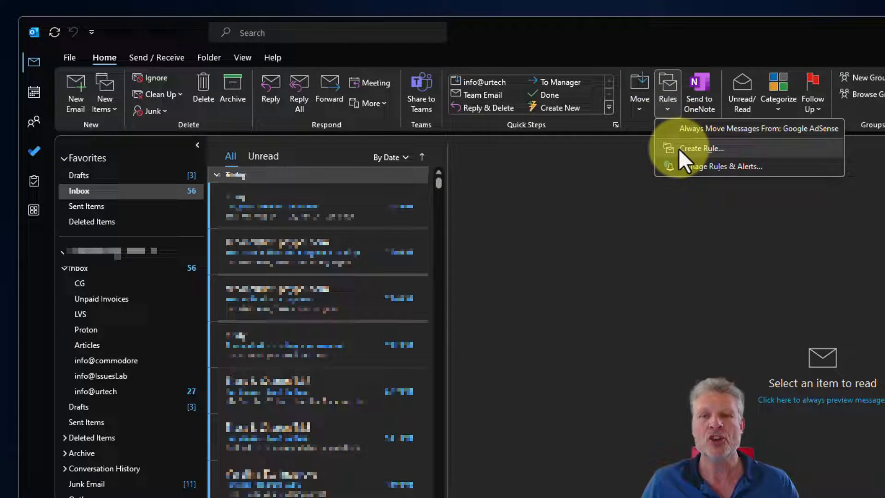
{"action": "left_click", "coordinate": [699, 147]}
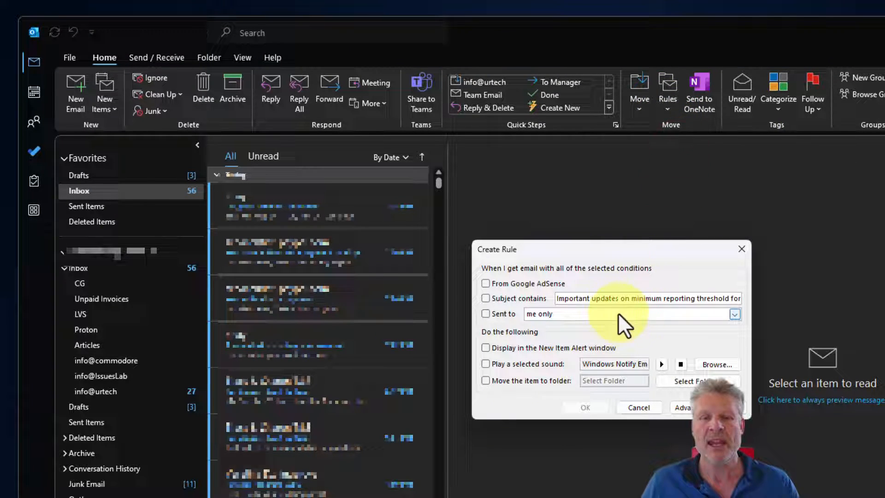
{"action": "mouse_move", "coordinate": [598, 350]}
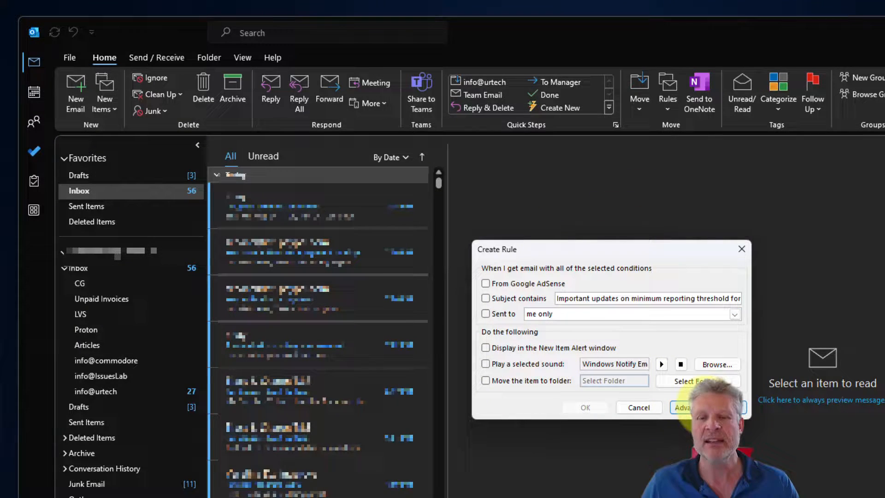
{"action": "left_click", "coordinate": [685, 407]}
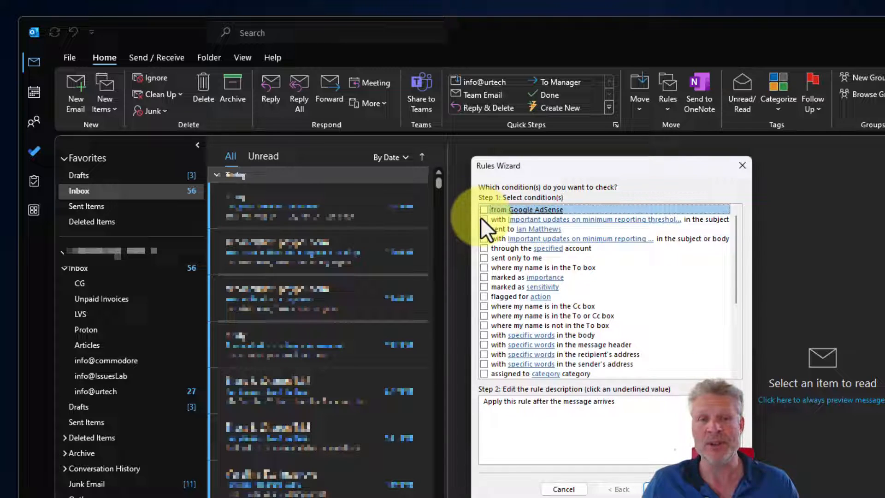
{"action": "left_click", "coordinate": [484, 228]}
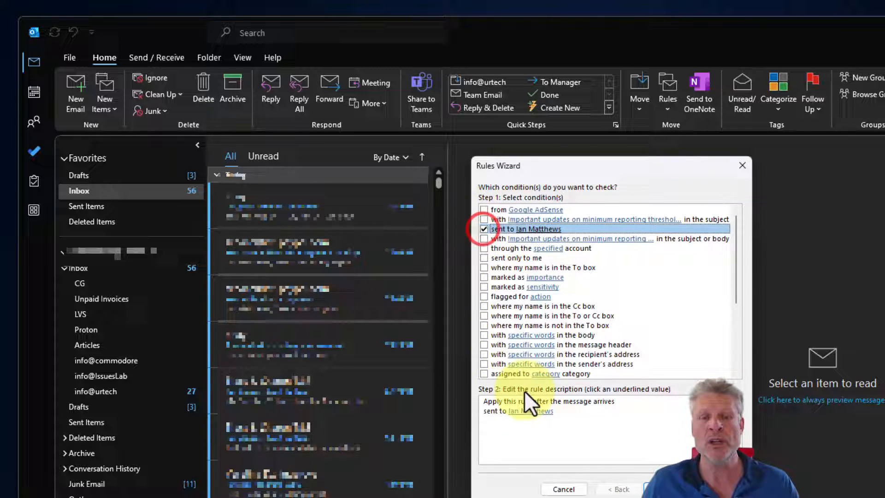
{"action": "left_click", "coordinate": [528, 410]}
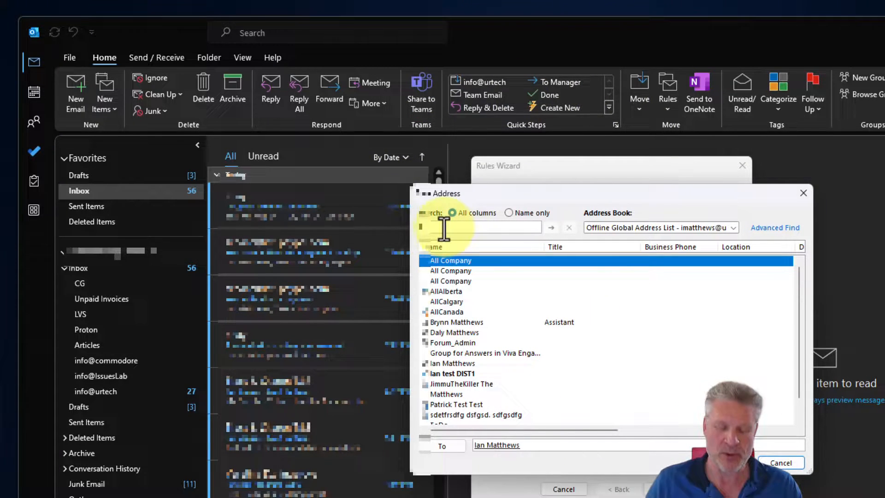
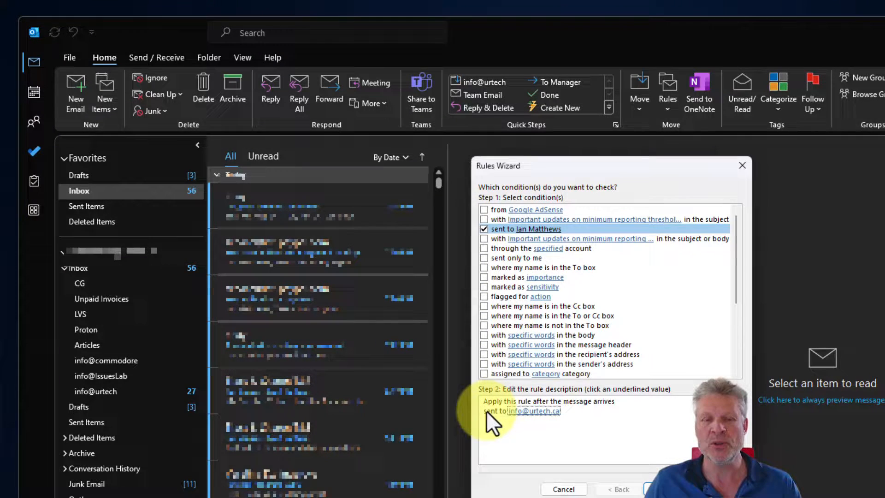
{"action": "mouse_move", "coordinate": [575, 423]}
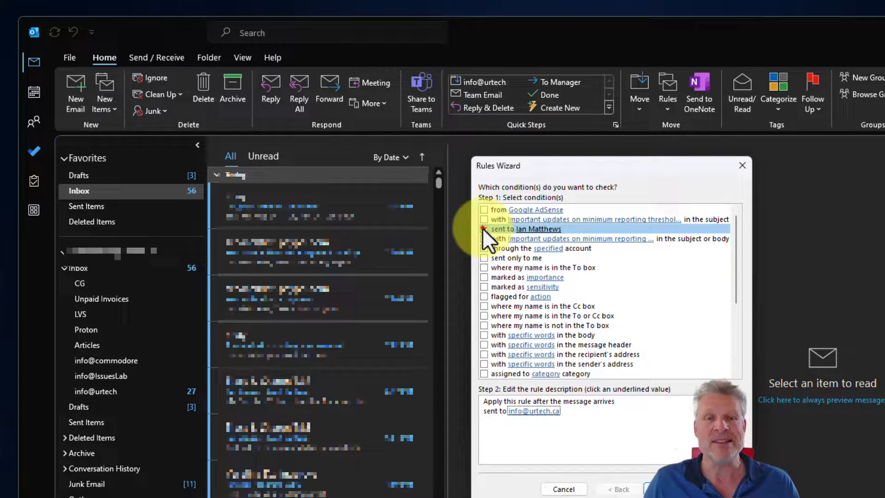
{"action": "left_click", "coordinate": [484, 228]}
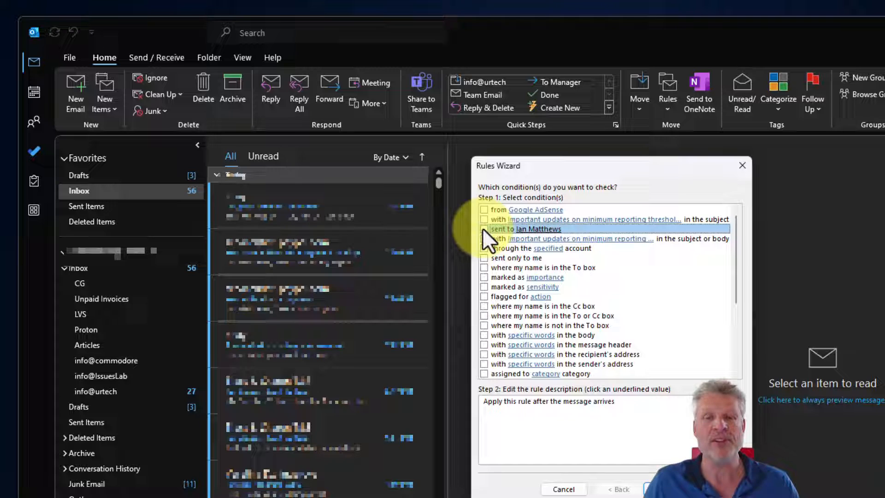
{"action": "mouse_move", "coordinate": [603, 356]}
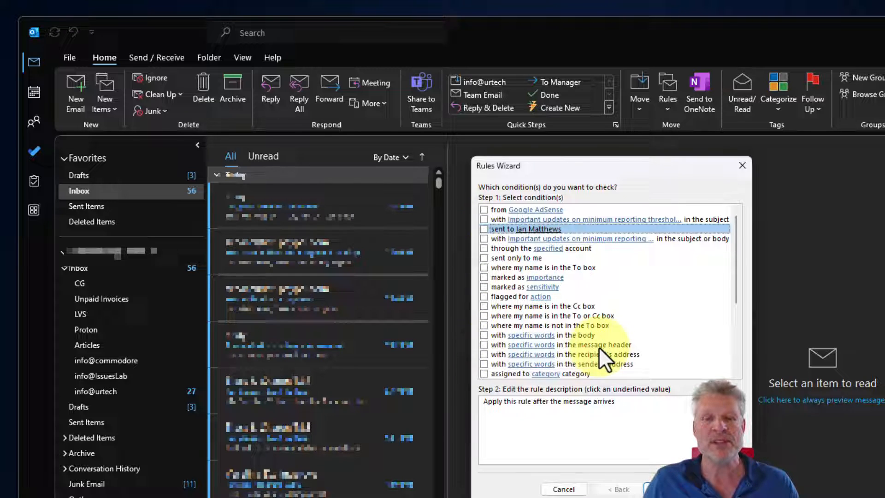
{"action": "left_click", "coordinate": [483, 345]}
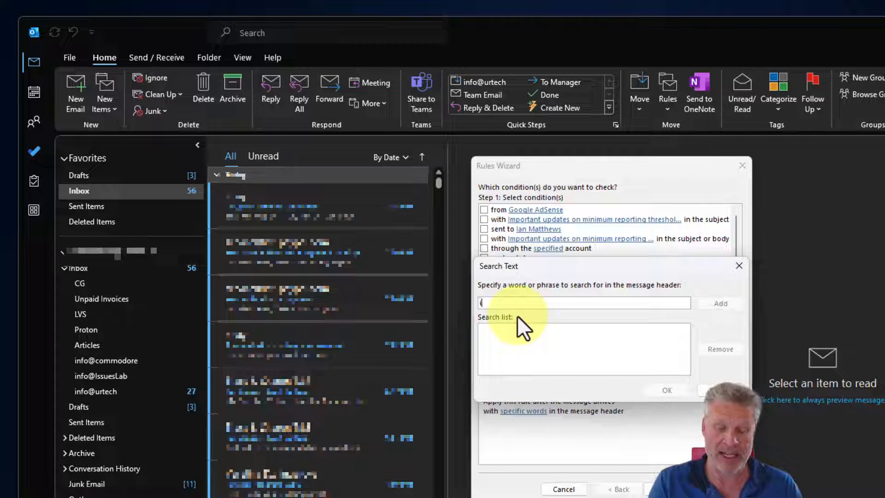
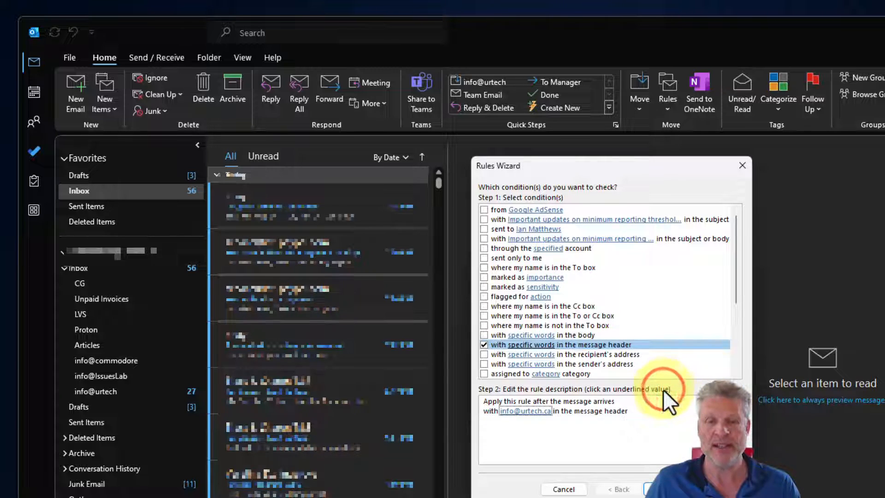
{"action": "mouse_move", "coordinate": [576, 415]}
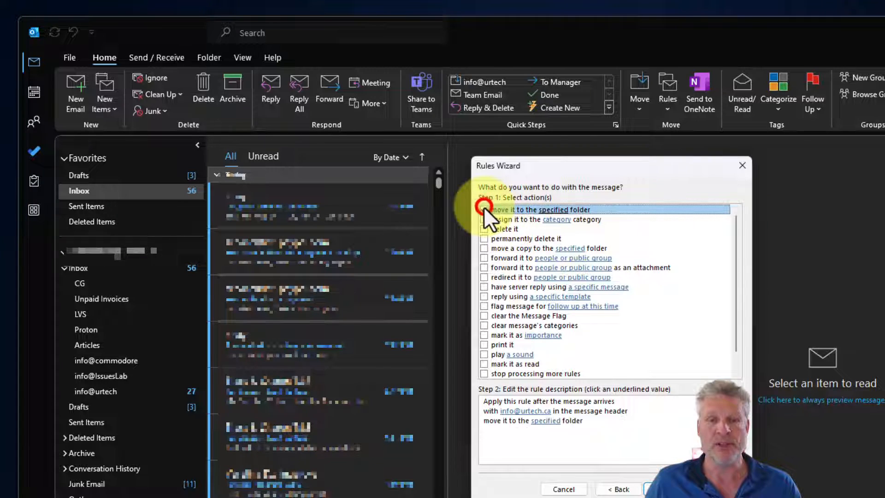
{"action": "left_click", "coordinate": [485, 209]}
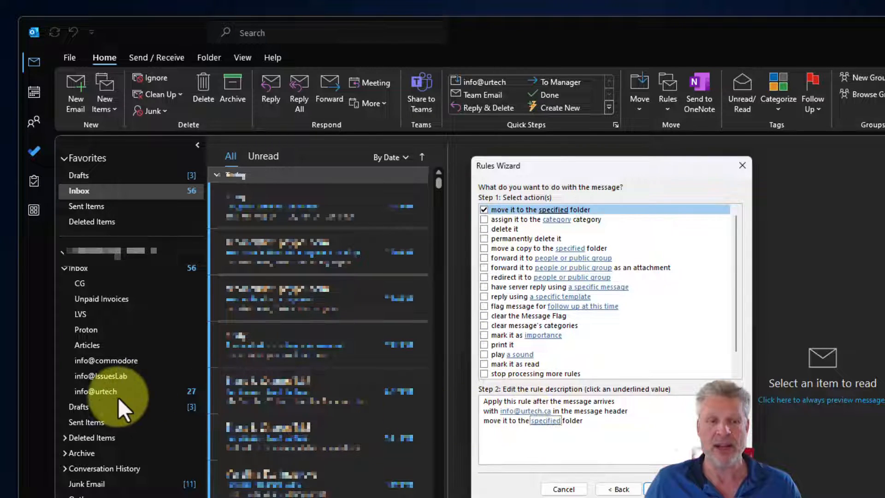
{"action": "mouse_move", "coordinate": [510, 435]}
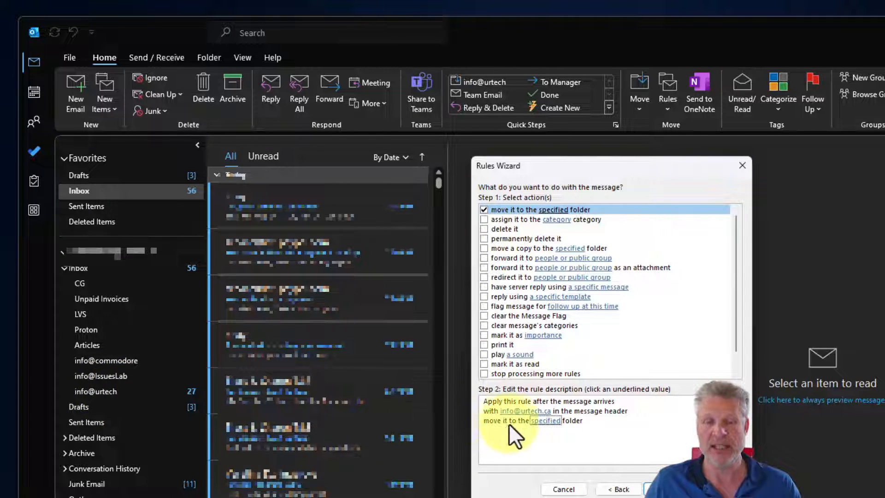
{"action": "mouse_move", "coordinate": [551, 437]}
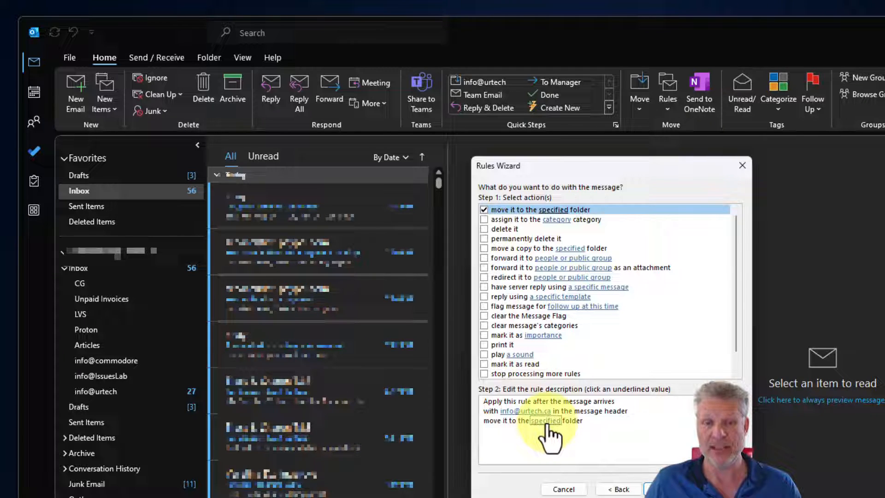
{"action": "left_click", "coordinate": [545, 420]}
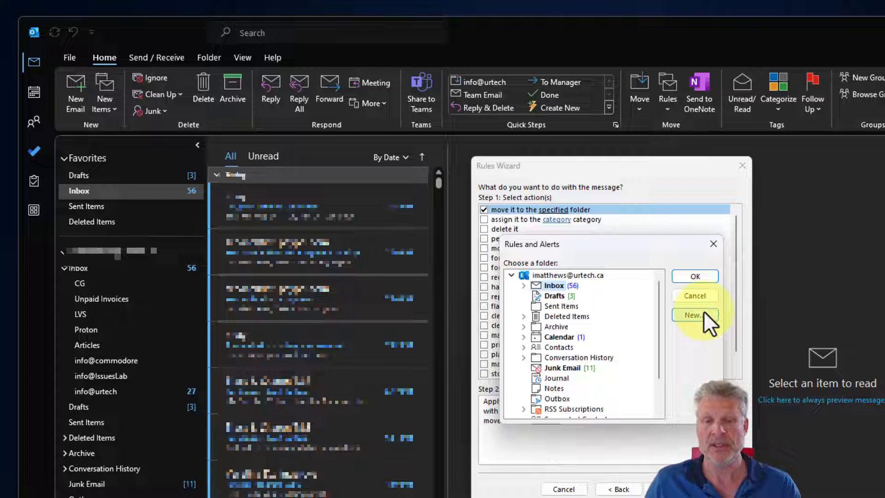
{"action": "left_click", "coordinate": [525, 285]}
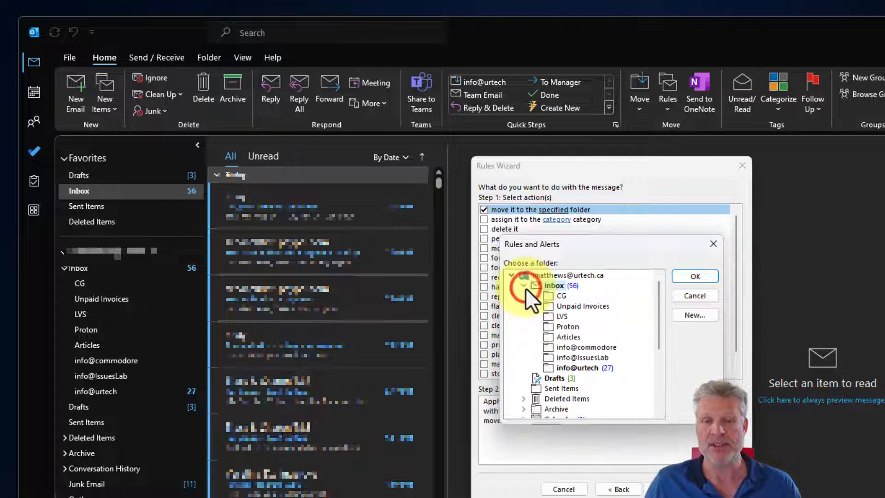
{"action": "left_click", "coordinate": [695, 276]}
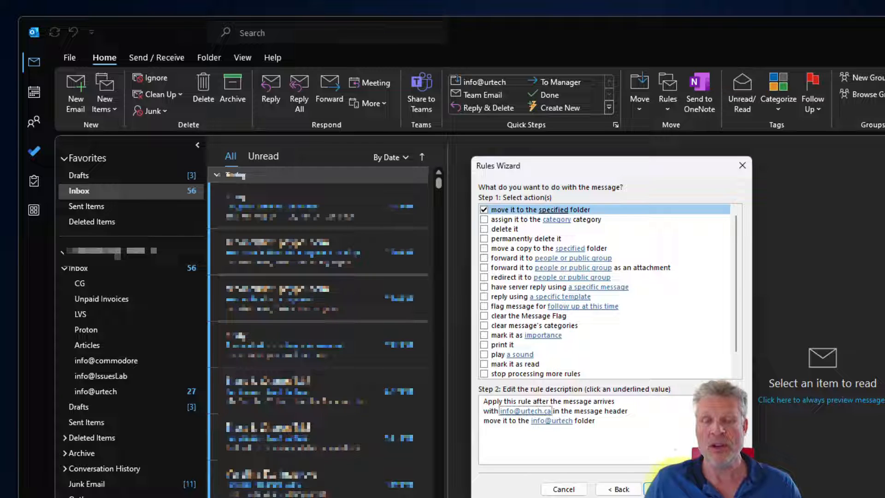
{"action": "left_click", "coordinate": [666, 489]}
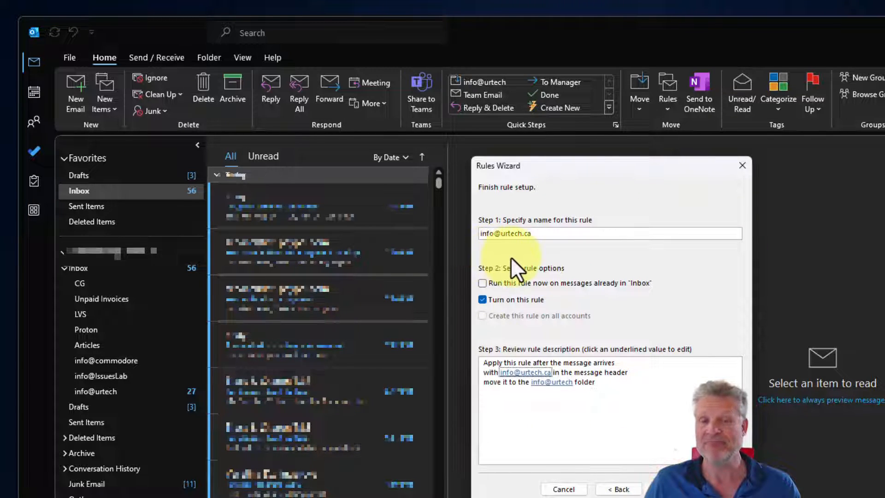
{"action": "left_click", "coordinate": [671, 489]}
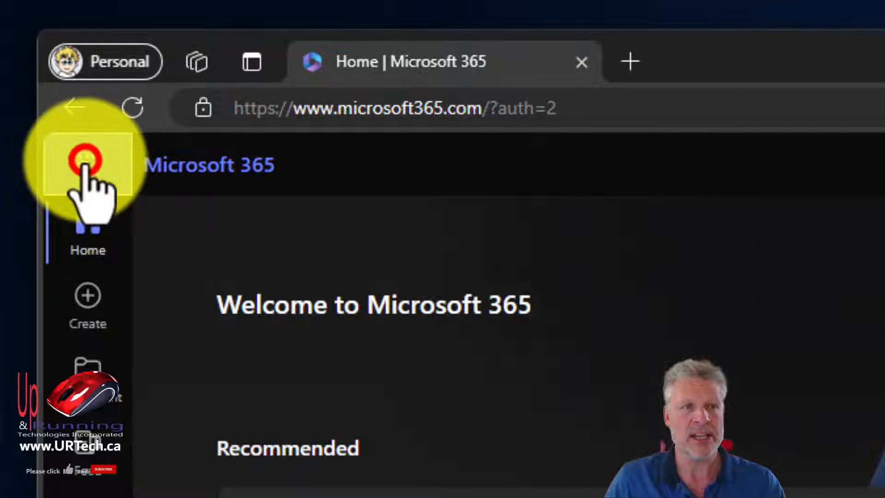
Open Outlook on the web's Mail > Rules settings and begin adding a new rule.
{"action": "left_click", "coordinate": [630, 61]}
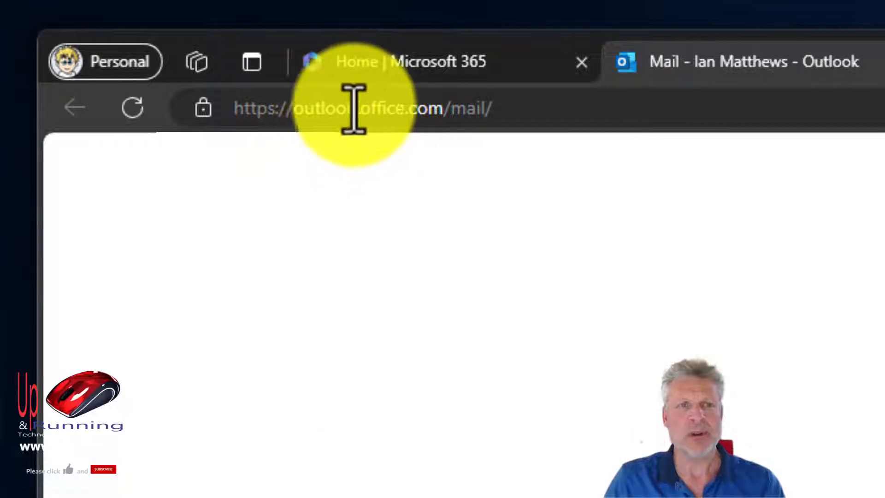
{"action": "left_click", "coordinate": [739, 61]}
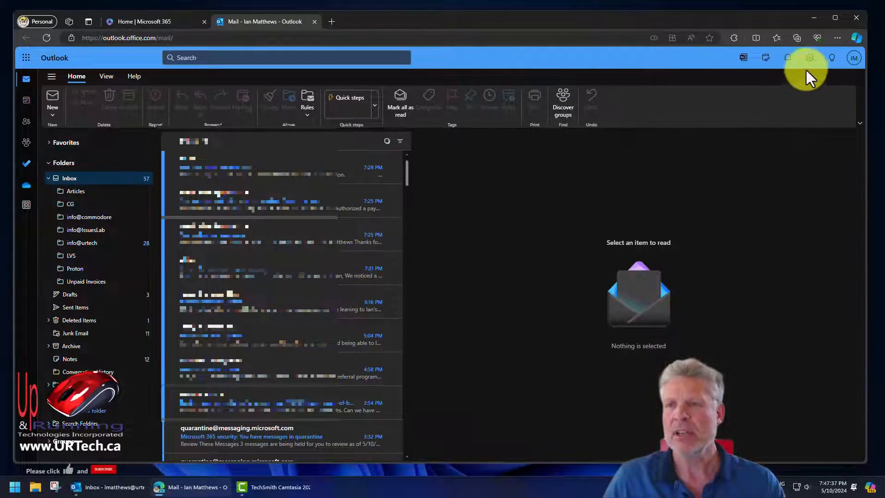
{"action": "left_click", "coordinate": [809, 57]}
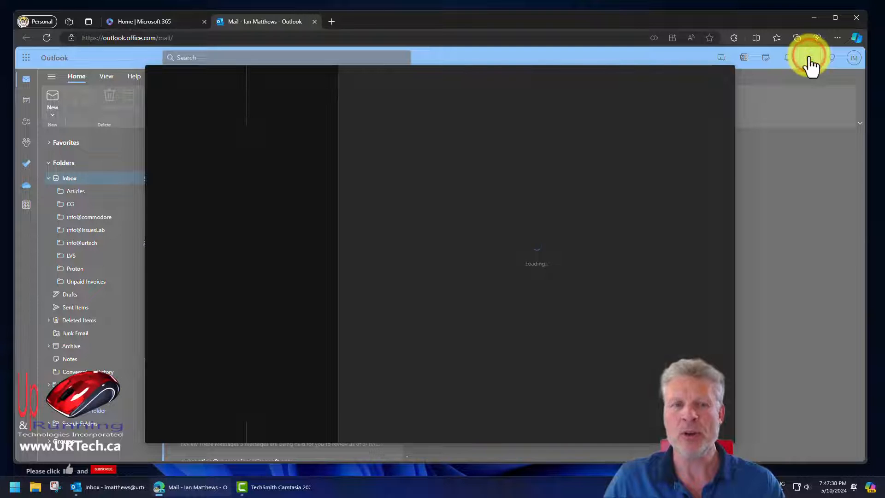
{"action": "left_click", "coordinate": [810, 57]}
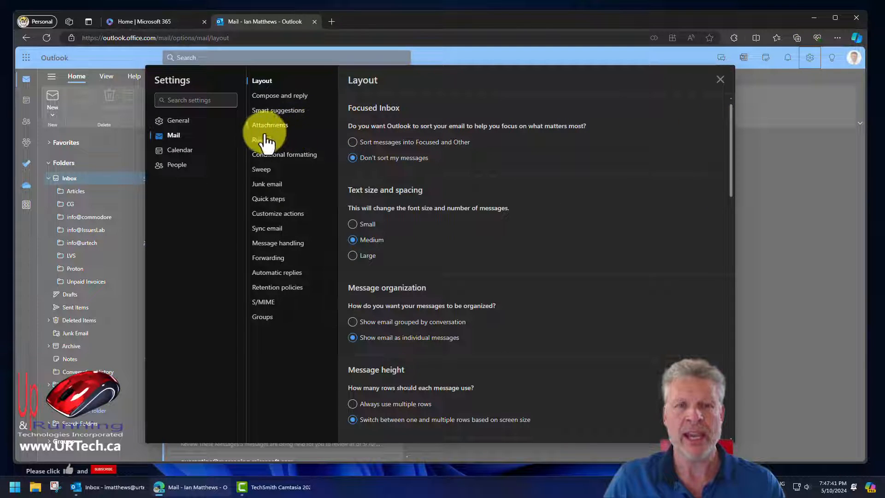
{"action": "left_click", "coordinate": [259, 139]}
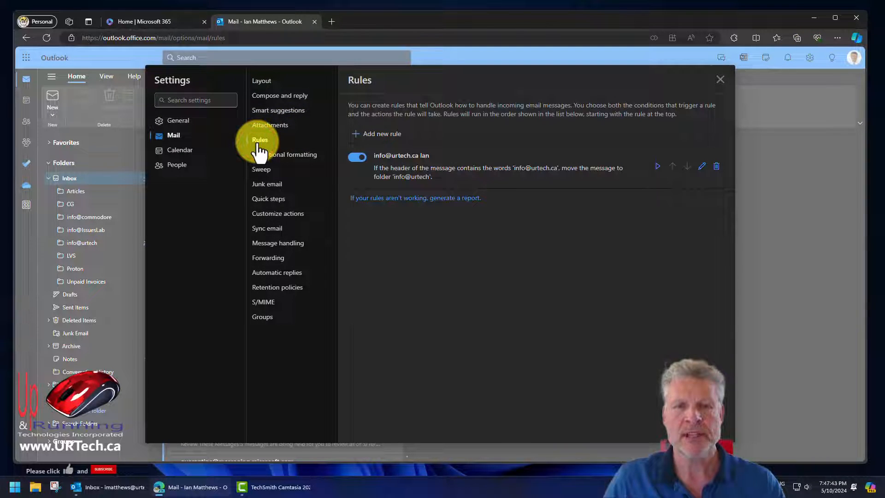
{"action": "left_click", "coordinate": [376, 134]}
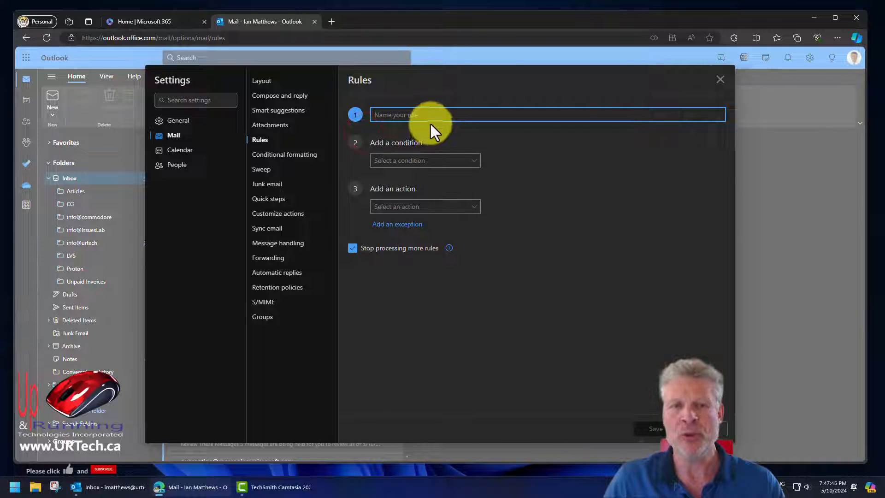
{"action": "left_click", "coordinate": [423, 160]}
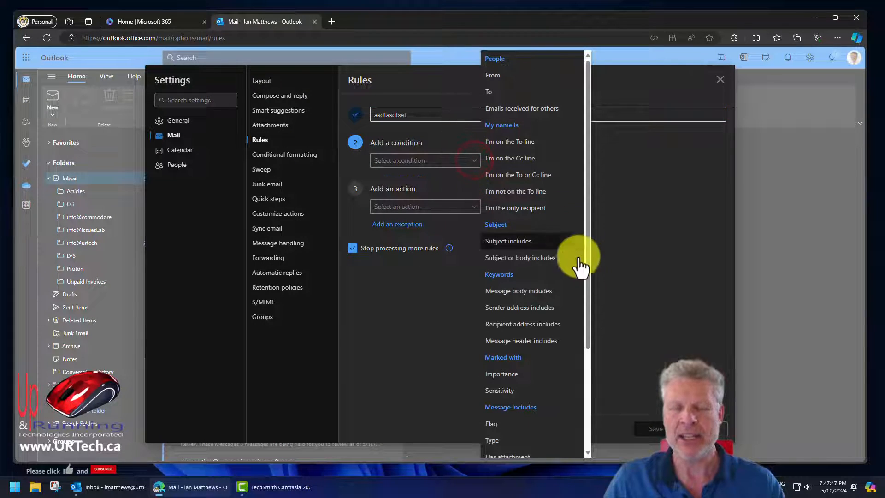
{"action": "left_click", "coordinate": [521, 341]}
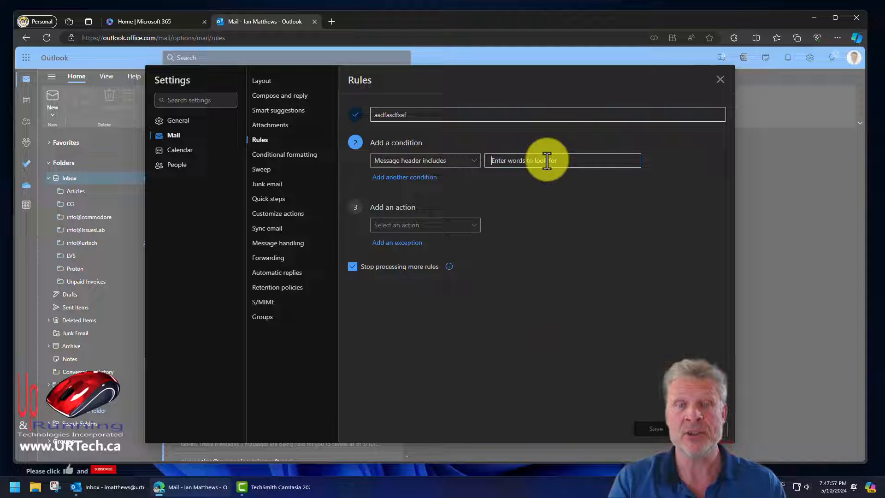
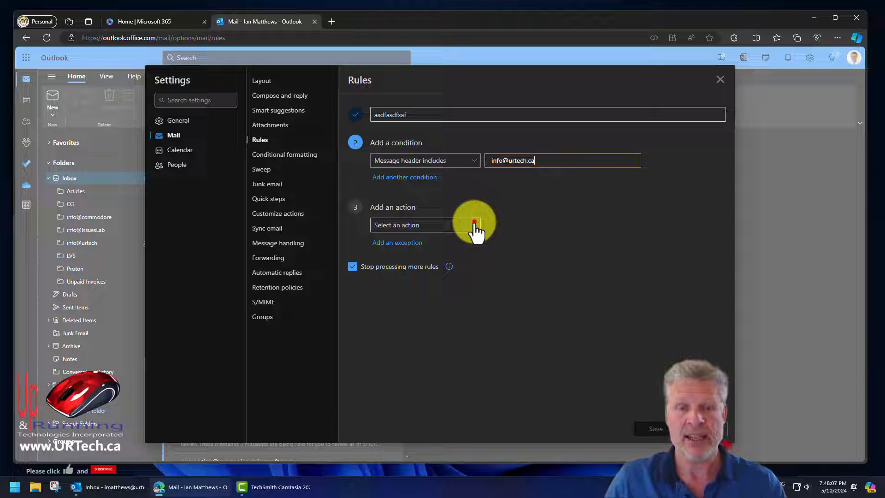
{"action": "left_click", "coordinate": [423, 225]}
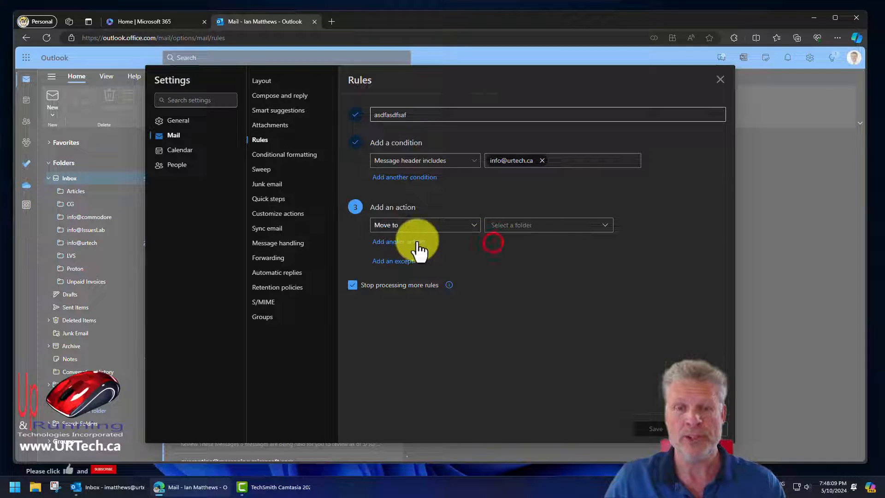
{"action": "left_click", "coordinate": [548, 224]}
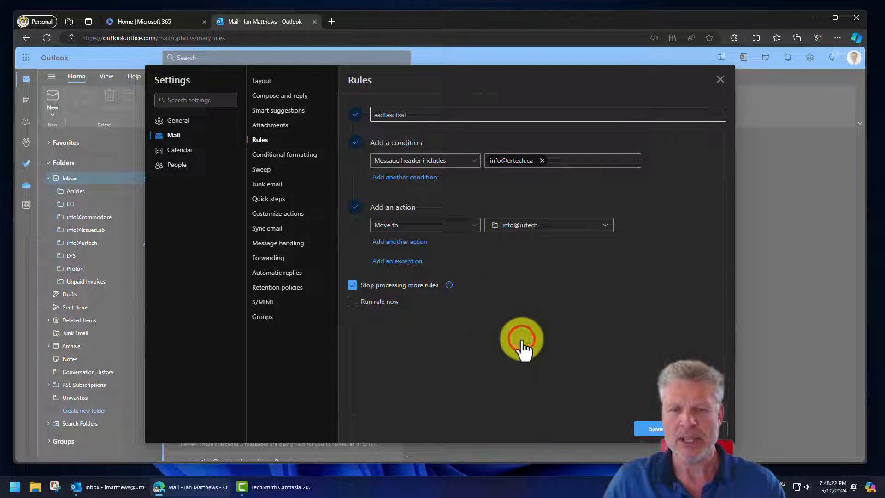
{"action": "left_click", "coordinate": [654, 428]}
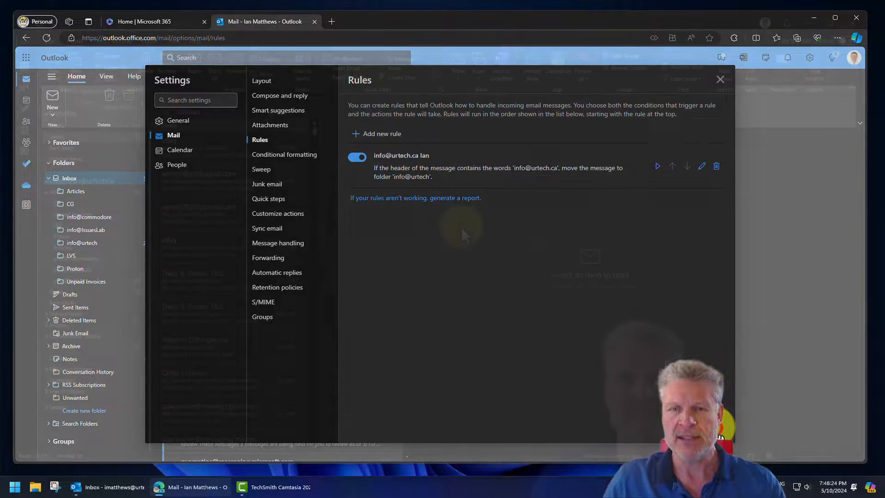